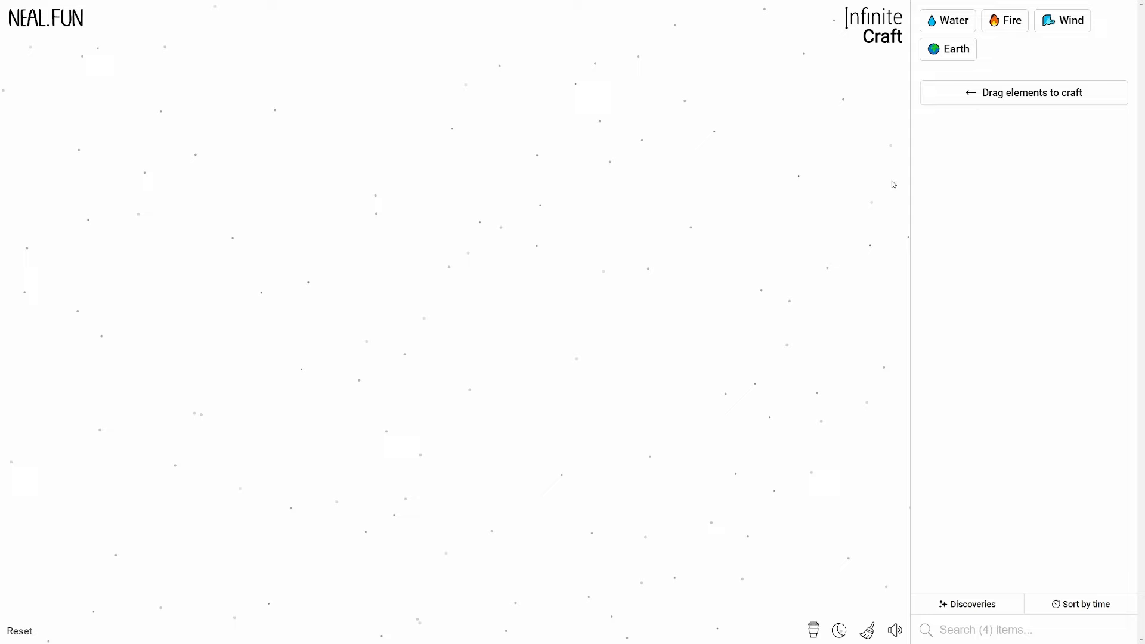
Step: Drag a sidebar element onto the canvas to combine into Dust and Planet
left_click_drag(1061, 20, 477, 344)
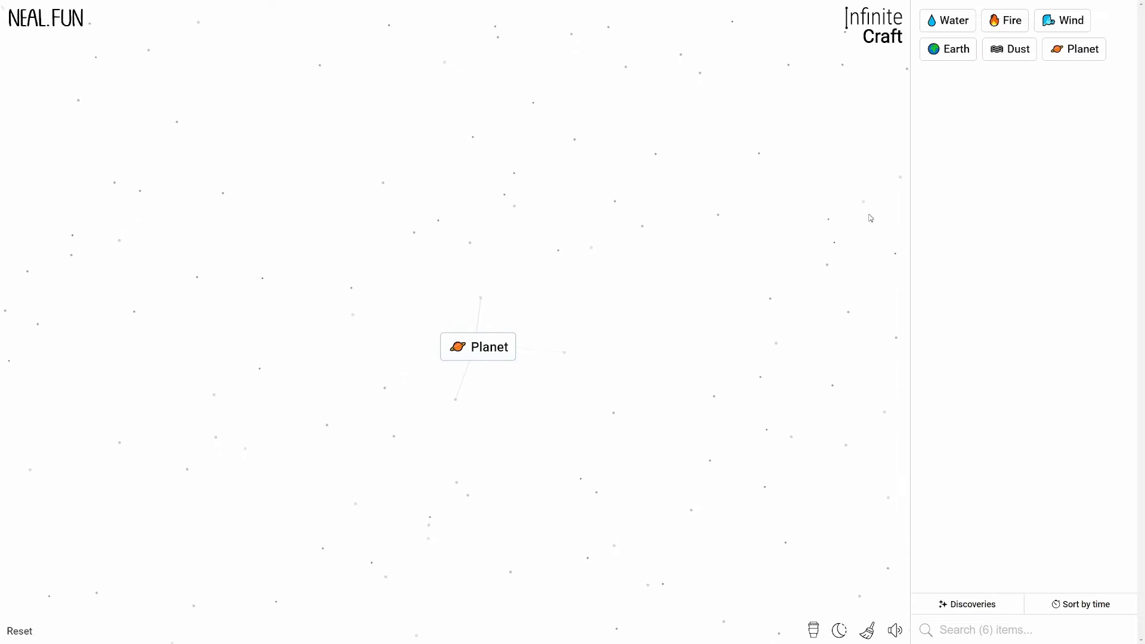
Step: Combine Planet with another element to craft Moon, then Eclipse
left_click(477, 347)
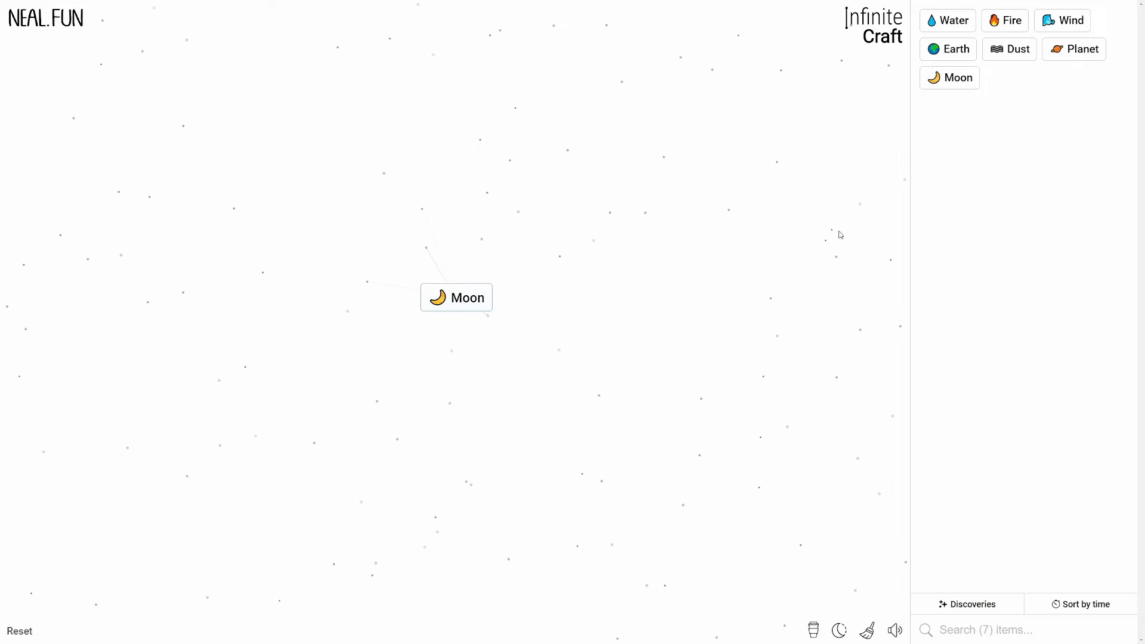
left_click_drag(947, 49, 509, 286)
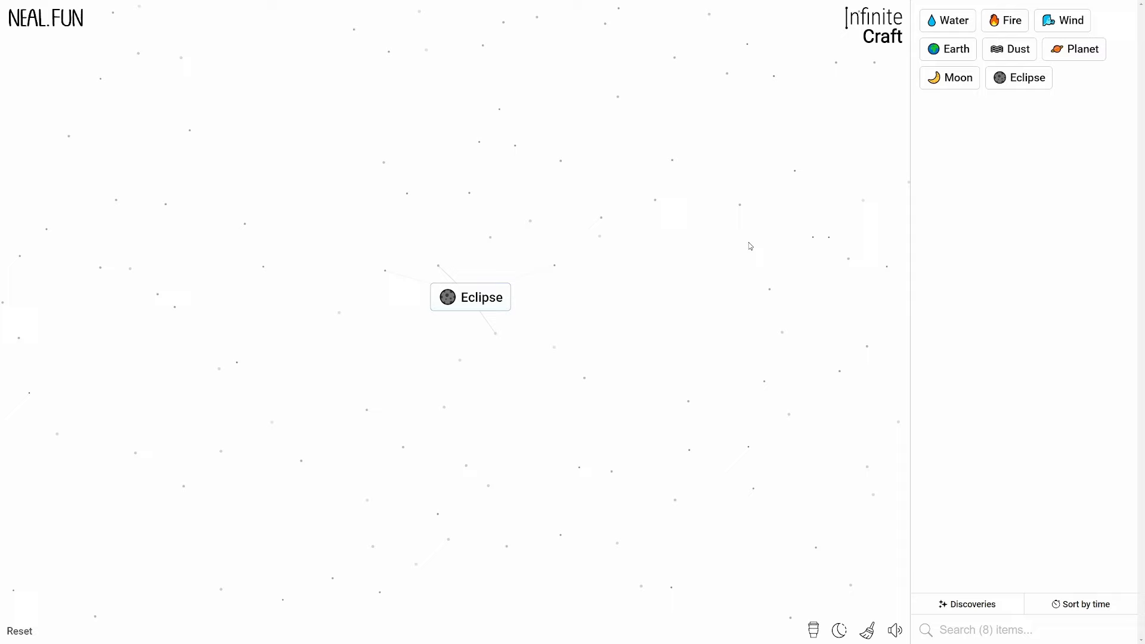
Step: Drag an element onto Moon or Eclipse on the canvas to create Werewolf
left_click_drag(949, 78, 550, 328)
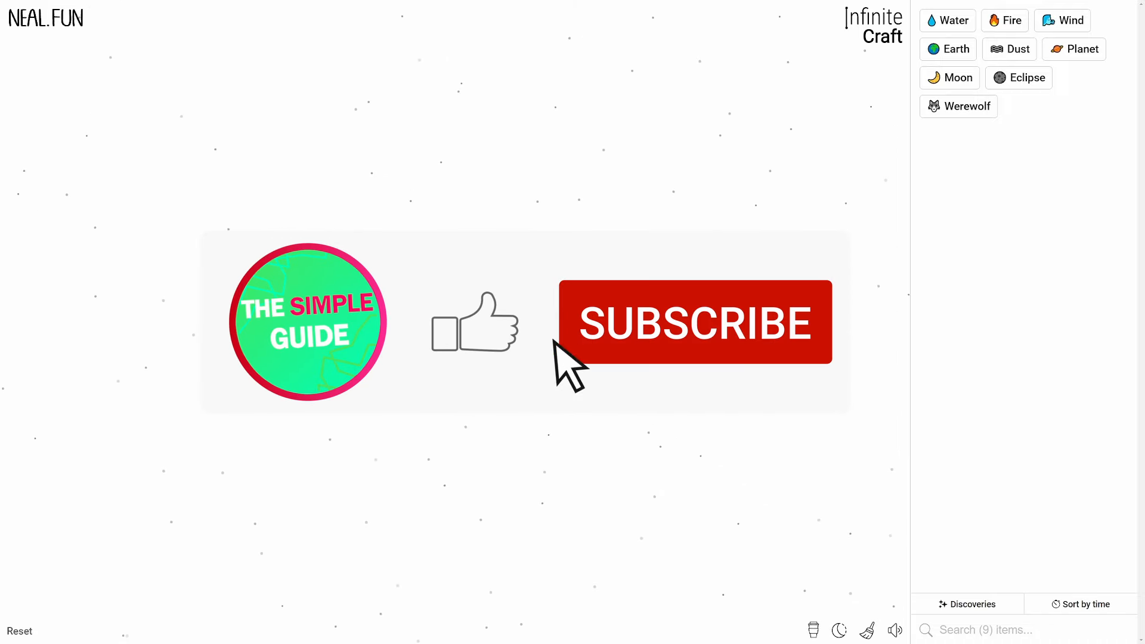
left_click(695, 323)
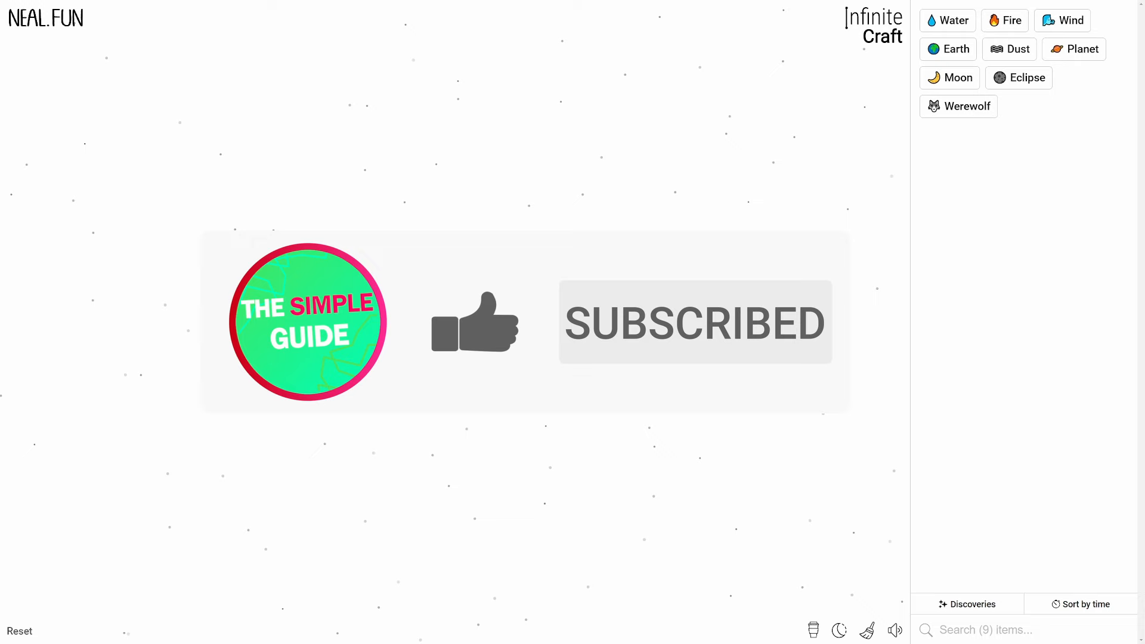